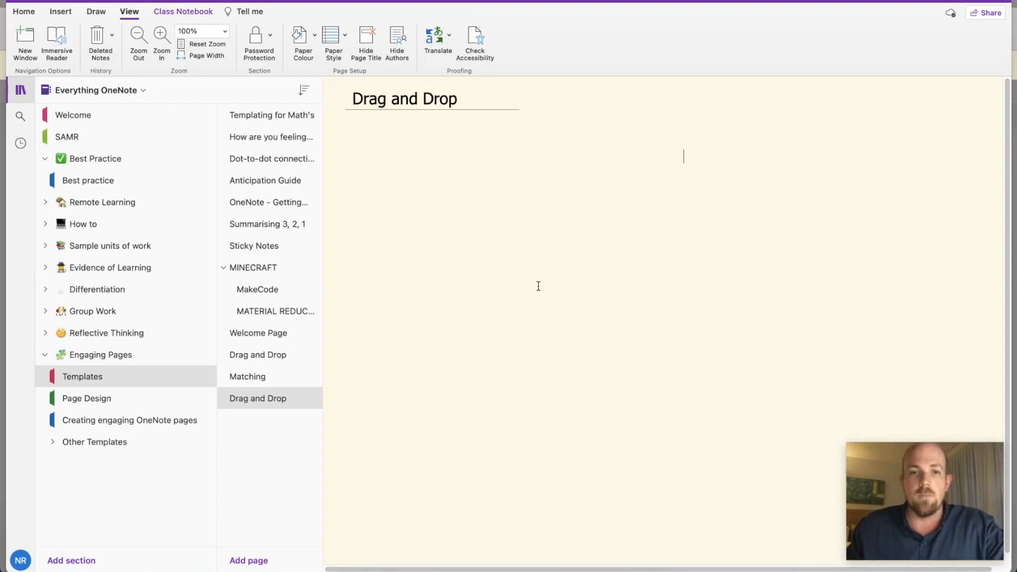
Step: Open Finder and view the Desktop files holding the coin and jar images
click(353, 563)
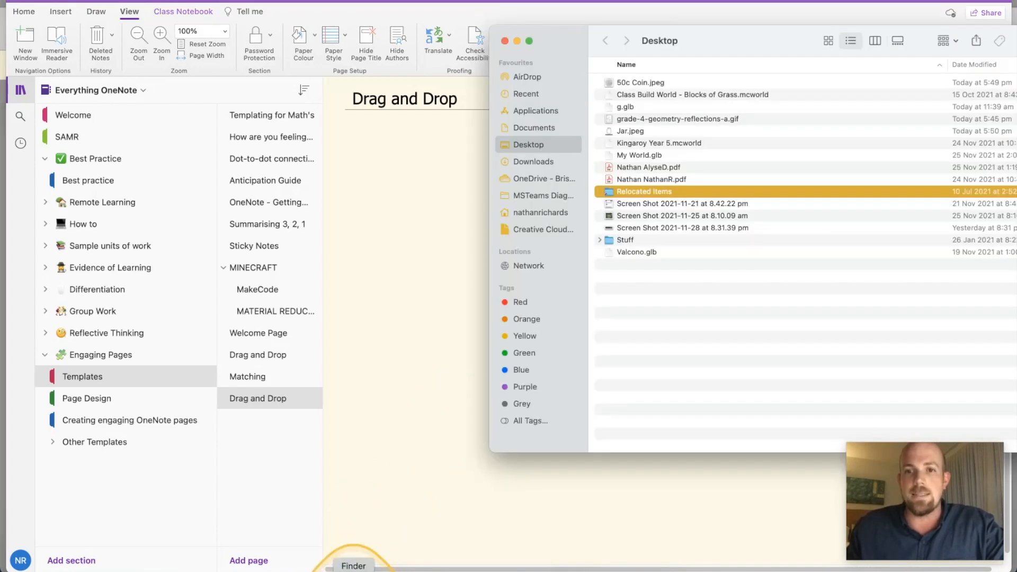
click(630, 130)
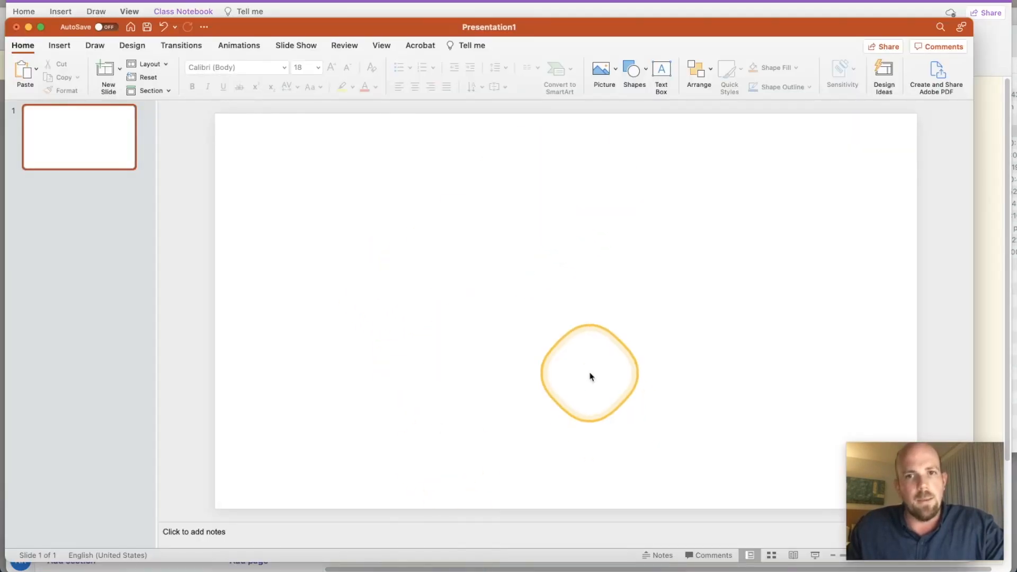
Step: Draw a large rectangle covering most of the slide
click(631, 70)
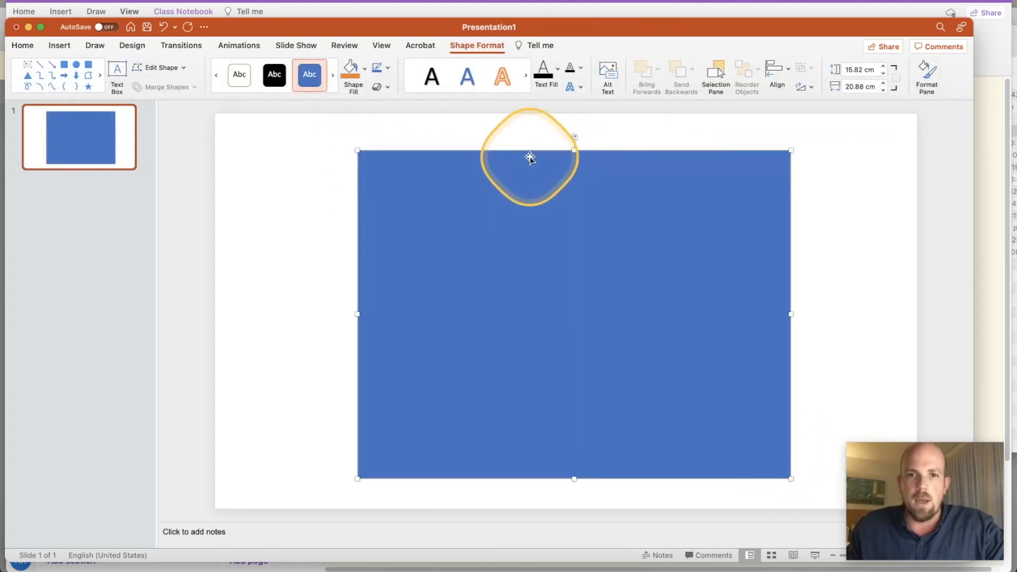
mouse_move(329, 329)
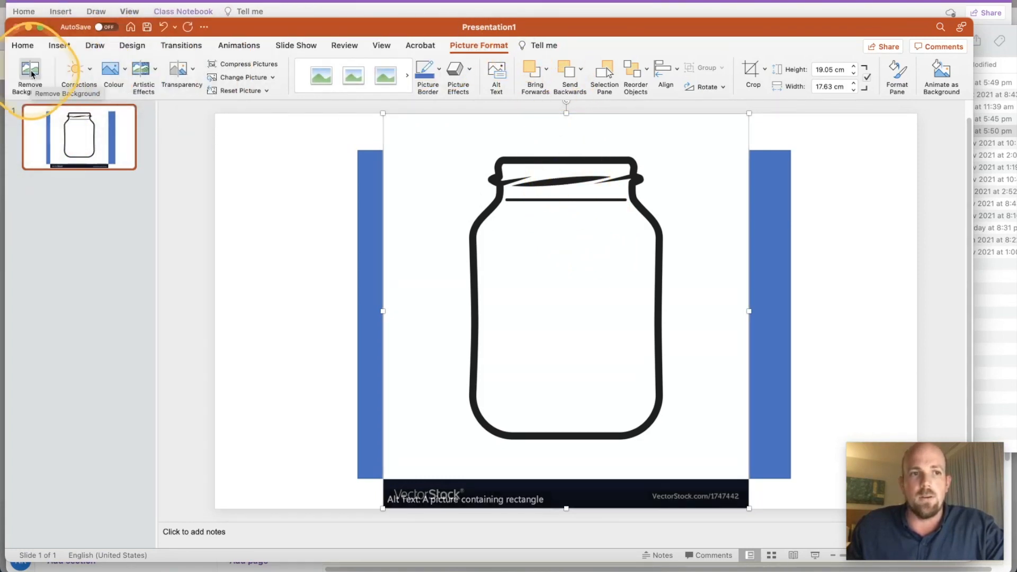
Step: Start Remove Background on the jar picture and mark its lid as an area to keep
click(29, 75)
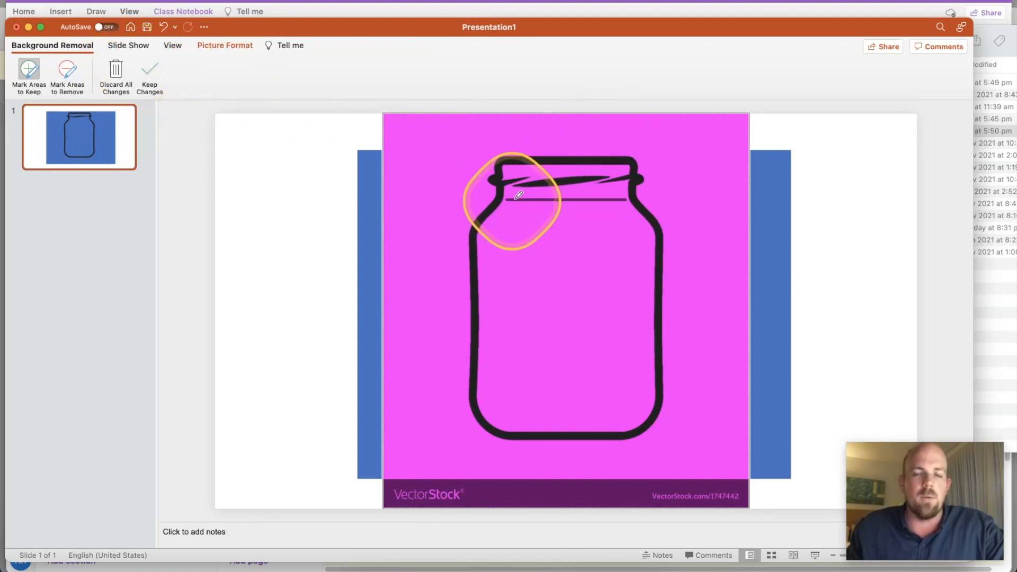
click(149, 75)
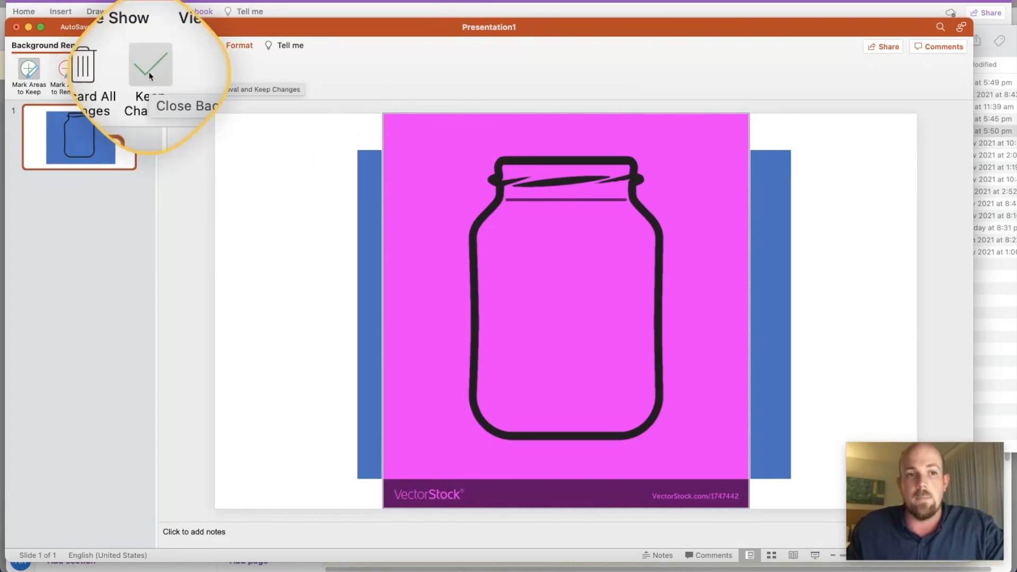
Step: Keep the background removal and save the cut-out jar as a PNG picture
click(150, 63)
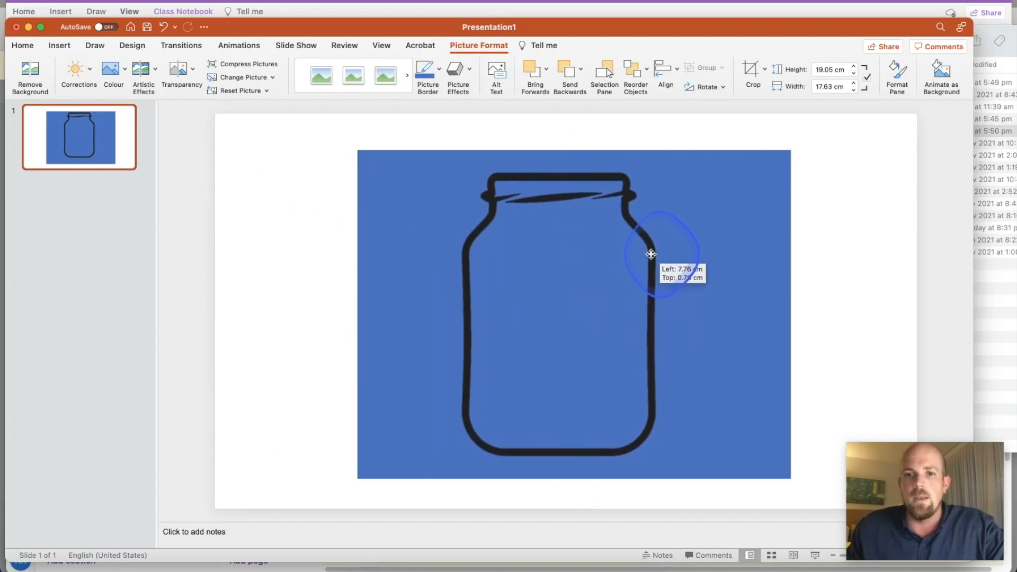
right_click(651, 253)
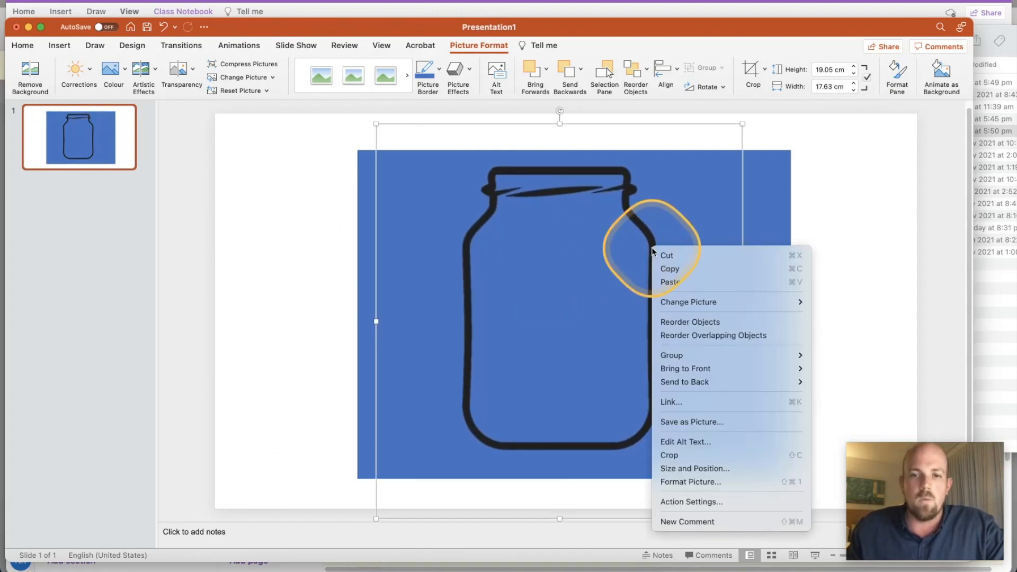
mouse_move(694, 302)
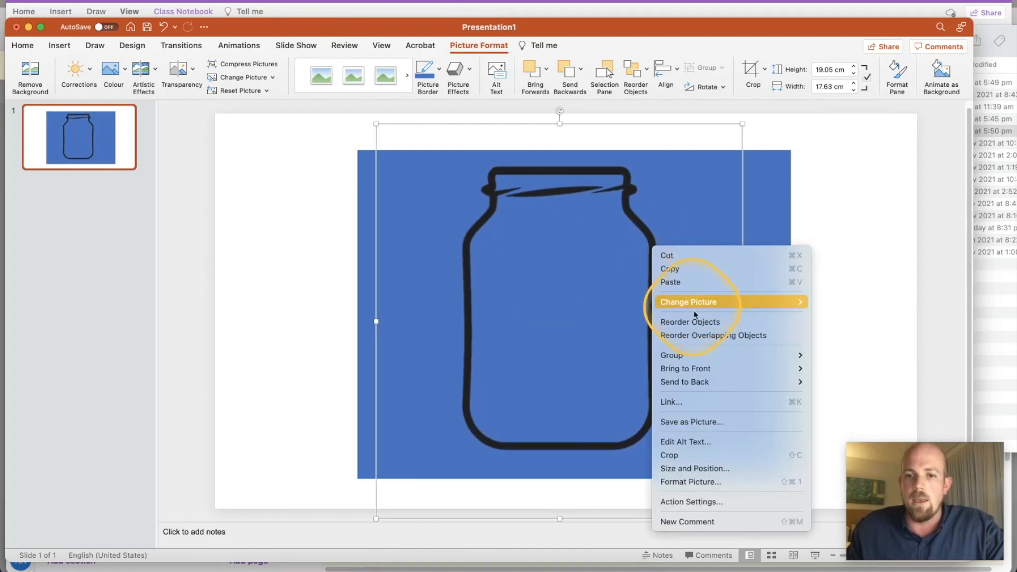
mouse_move(700, 335)
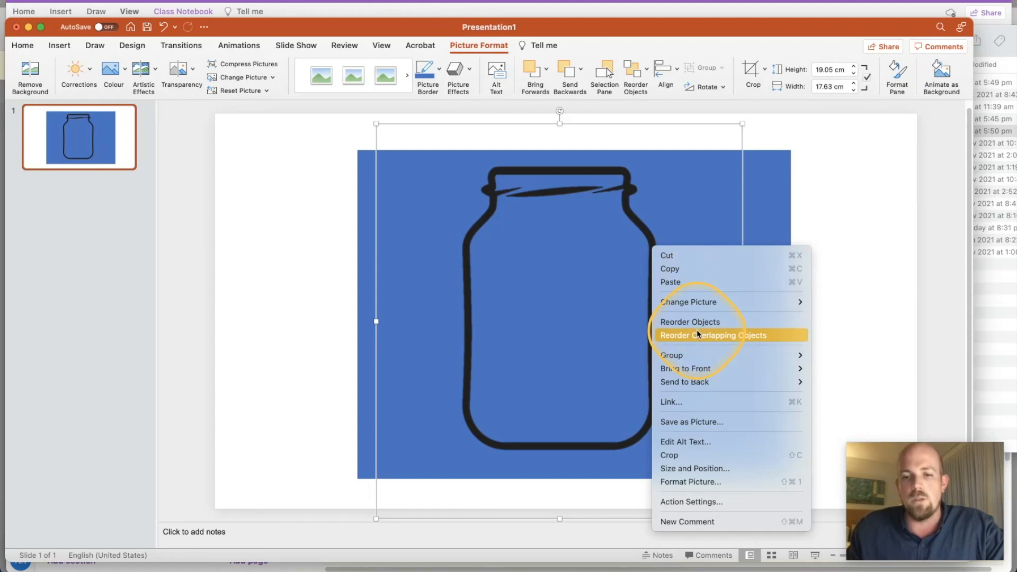
mouse_move(692, 422)
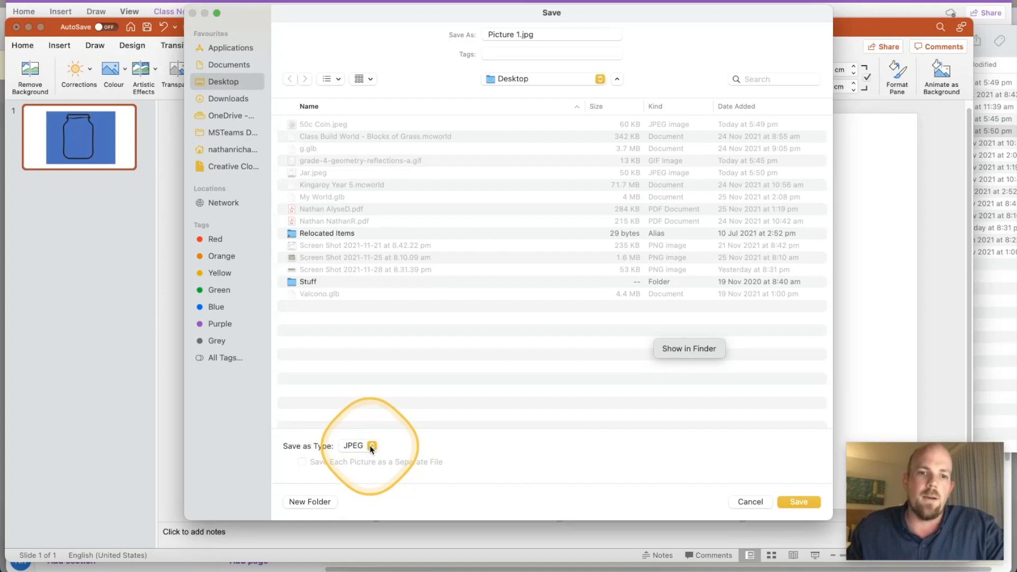
click(358, 446)
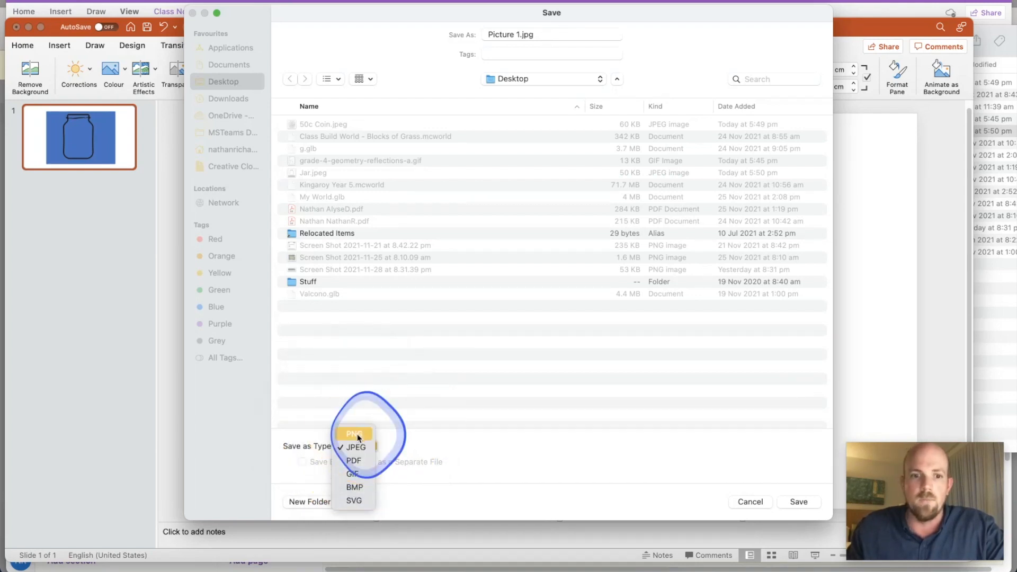
click(355, 434)
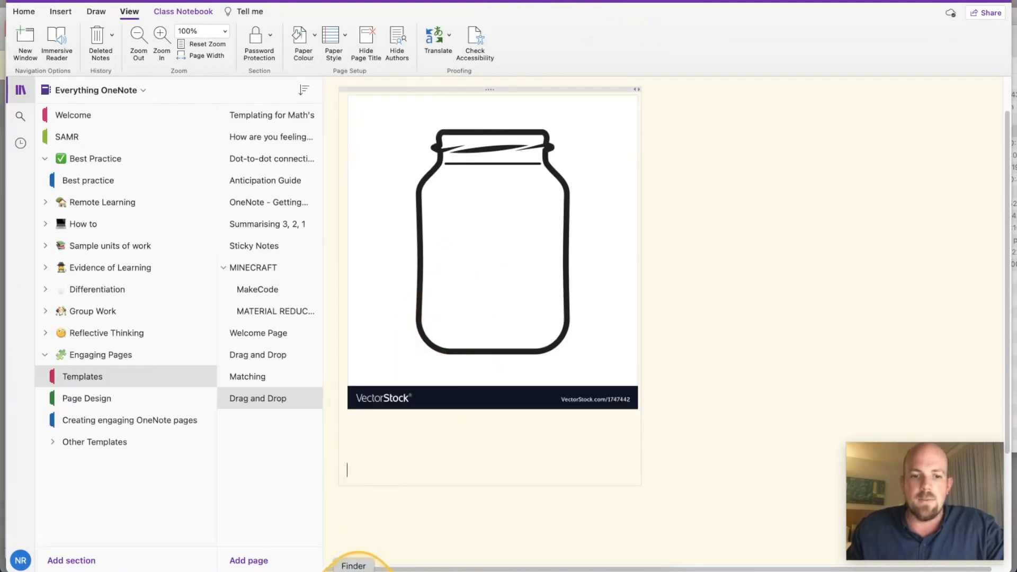
Step: Open Finder and scroll to locate the saved jar PNG for the OneNote page
click(353, 566)
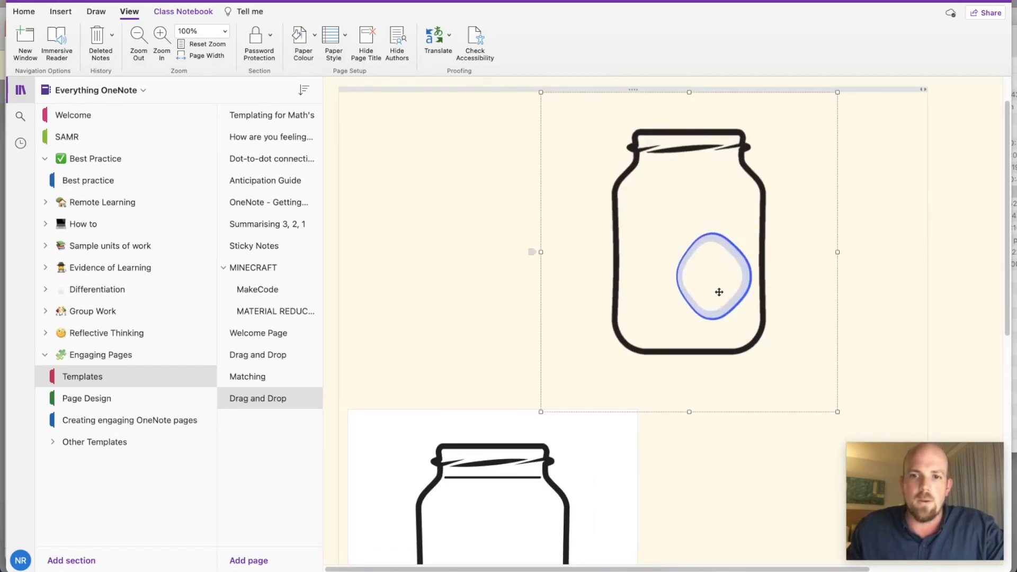
scroll(down, 3)
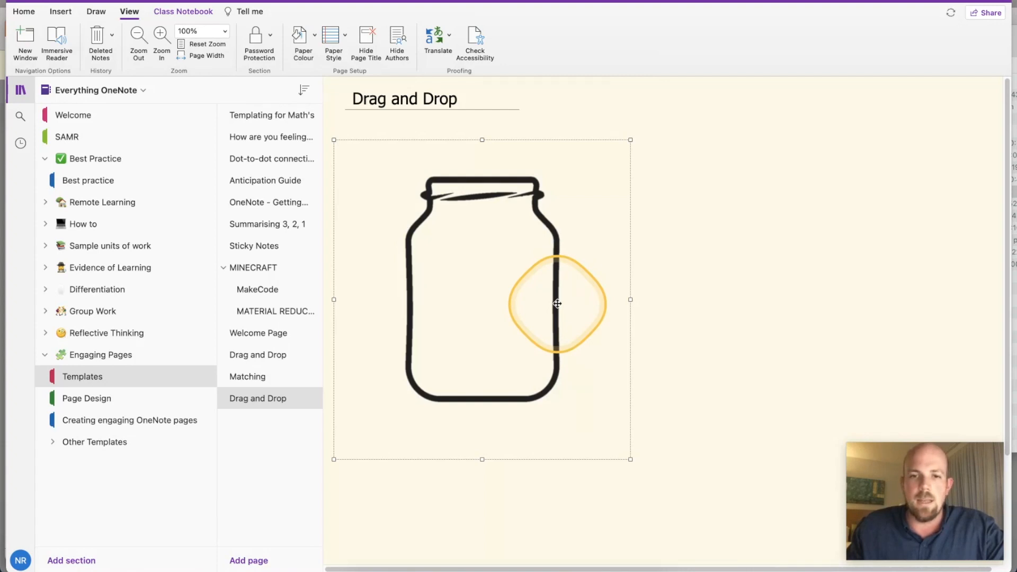
Step: Check the transparent jar picture's options, then launch Pages for a blank document
right_click(557, 303)
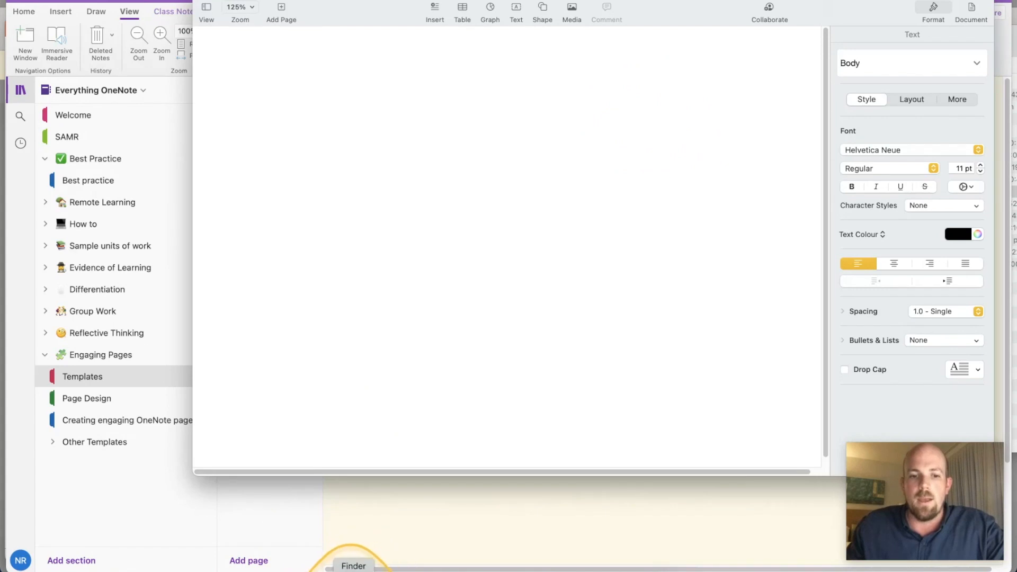
click(354, 566)
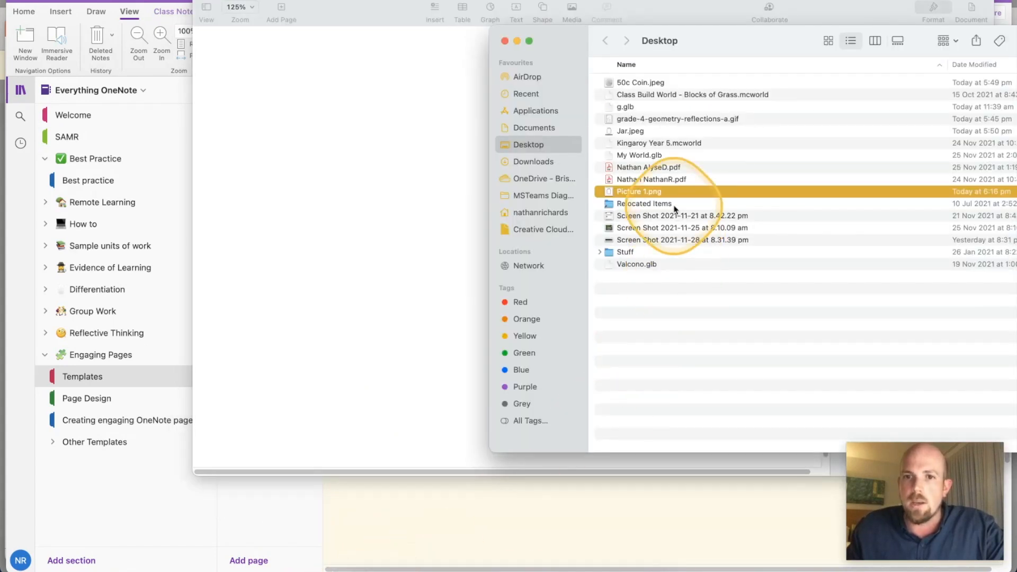
Step: Open 50c Coin.jpeg in Pages, then return to OneNote's jar page
click(641, 83)
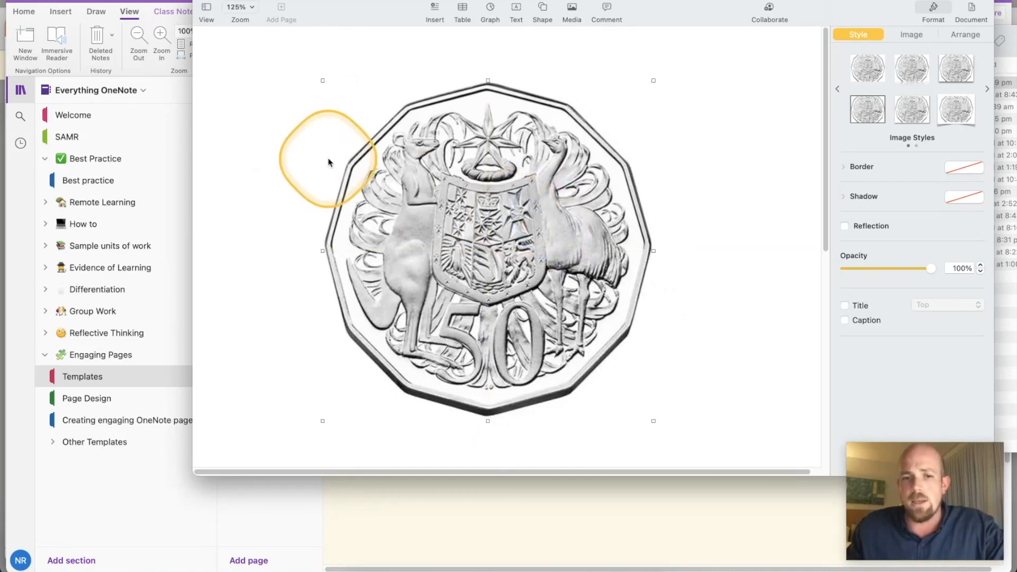
click(257, 398)
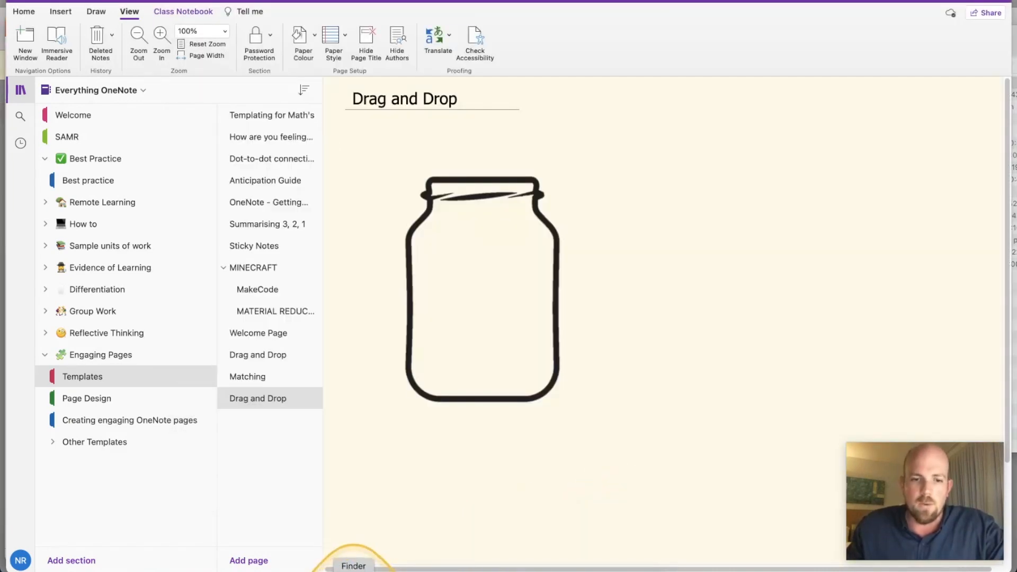
Step: Bring the Pages window with the 50c coin image back in front
click(355, 566)
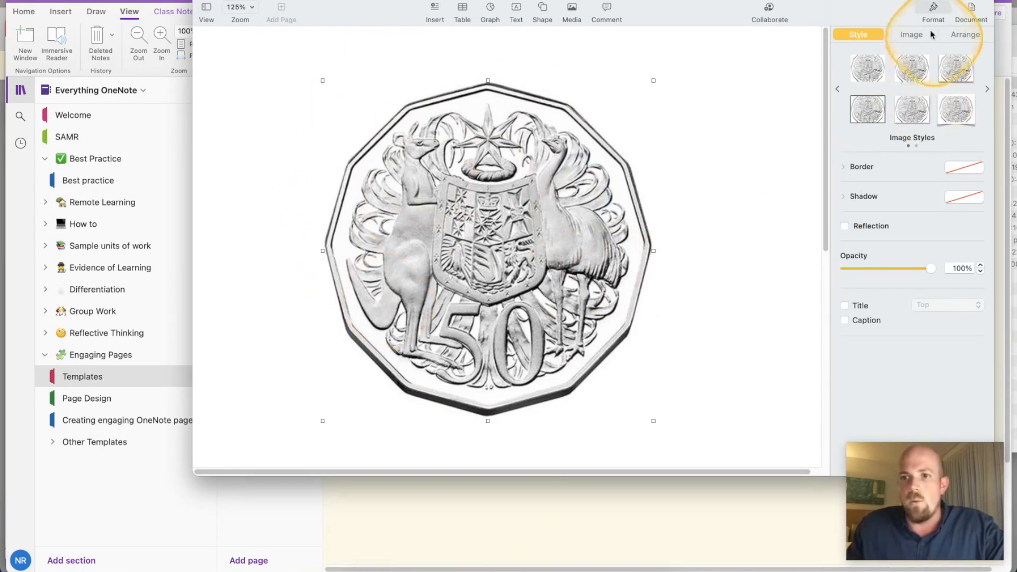
Step: Use Instant Alpha on the 50c coin to make its white background transparent
click(911, 35)
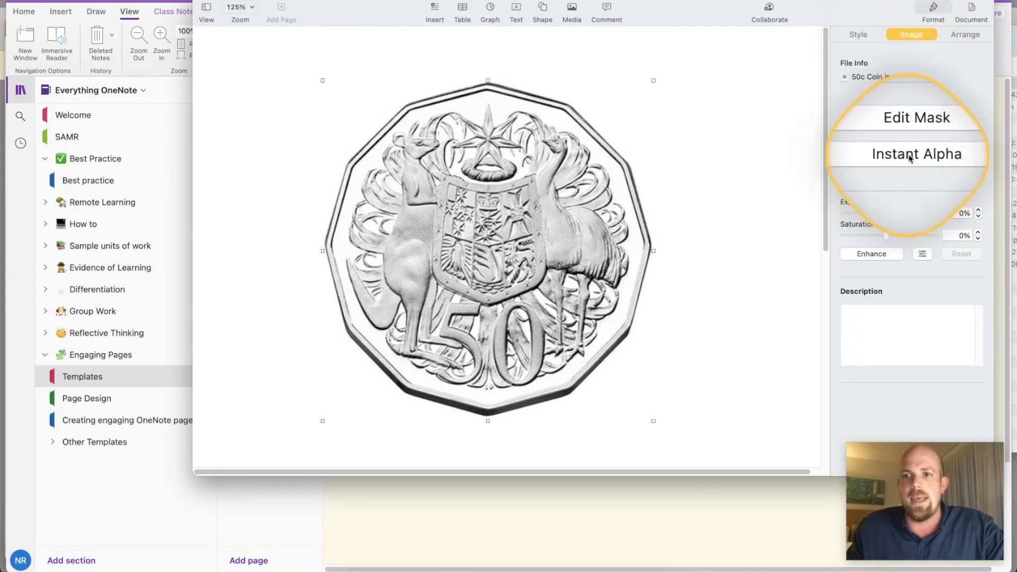
click(917, 154)
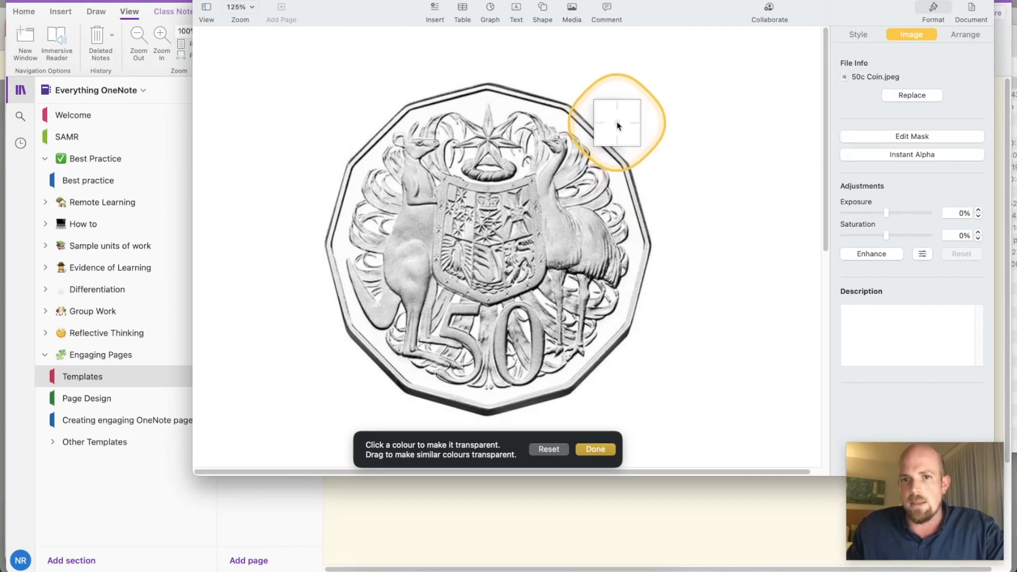
click(618, 123)
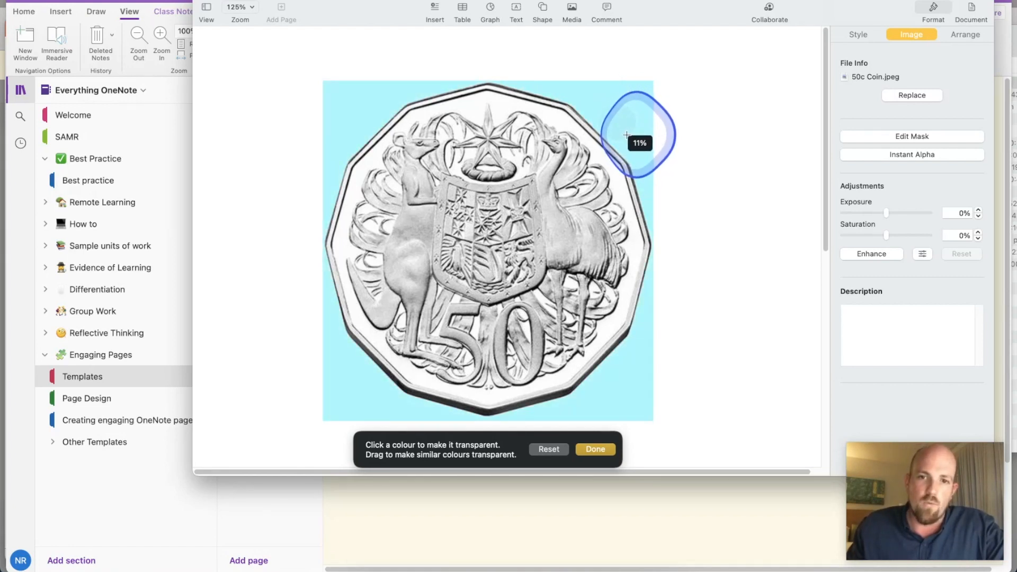
click(628, 136)
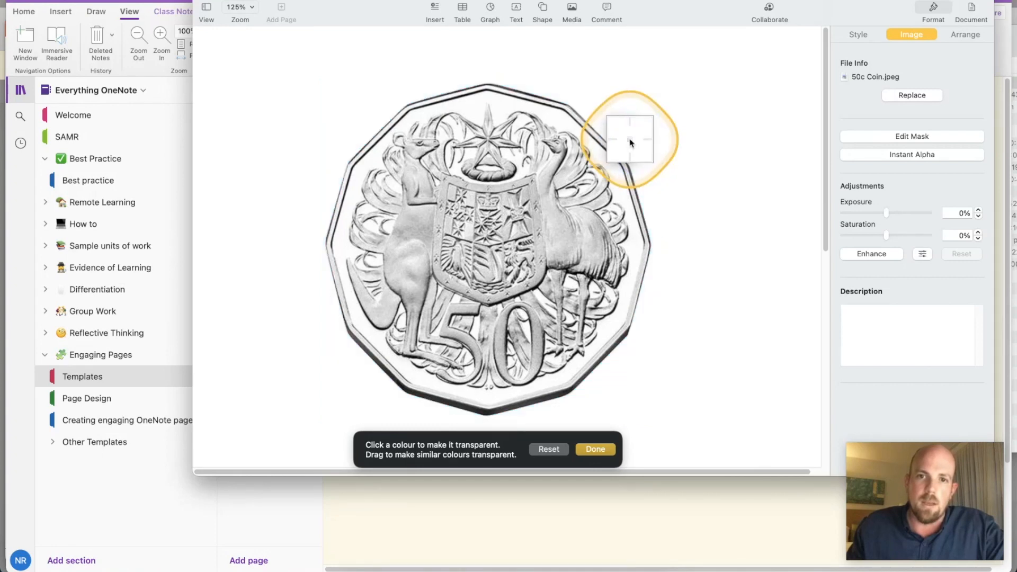
click(594, 449)
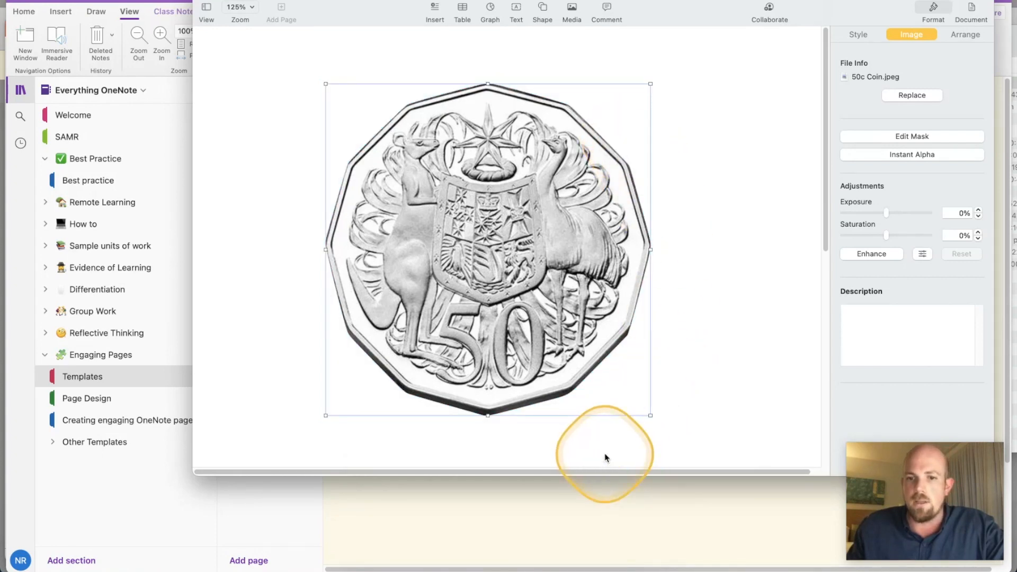
mouse_move(589, 112)
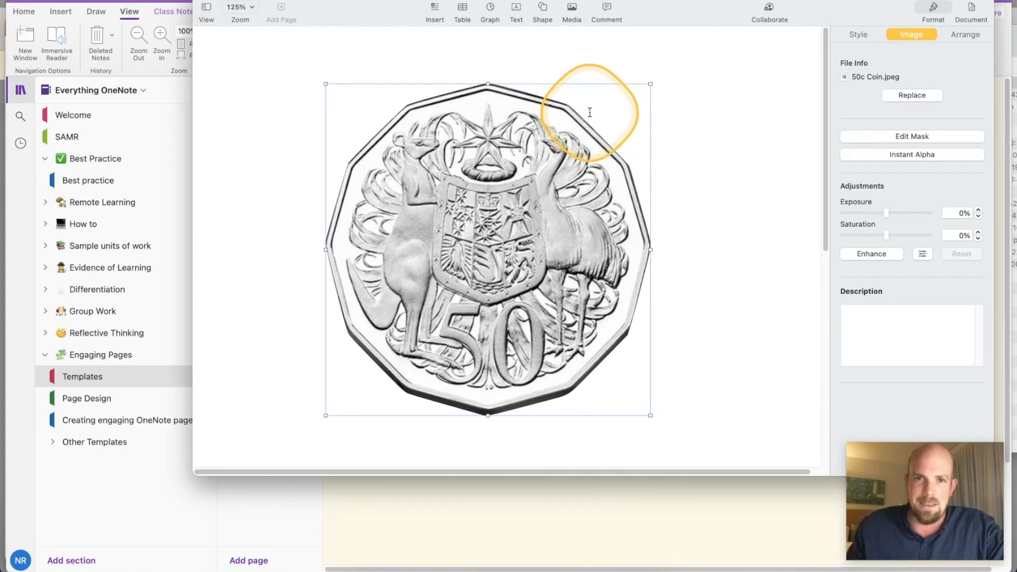
right_click(532, 197)
text(Place)
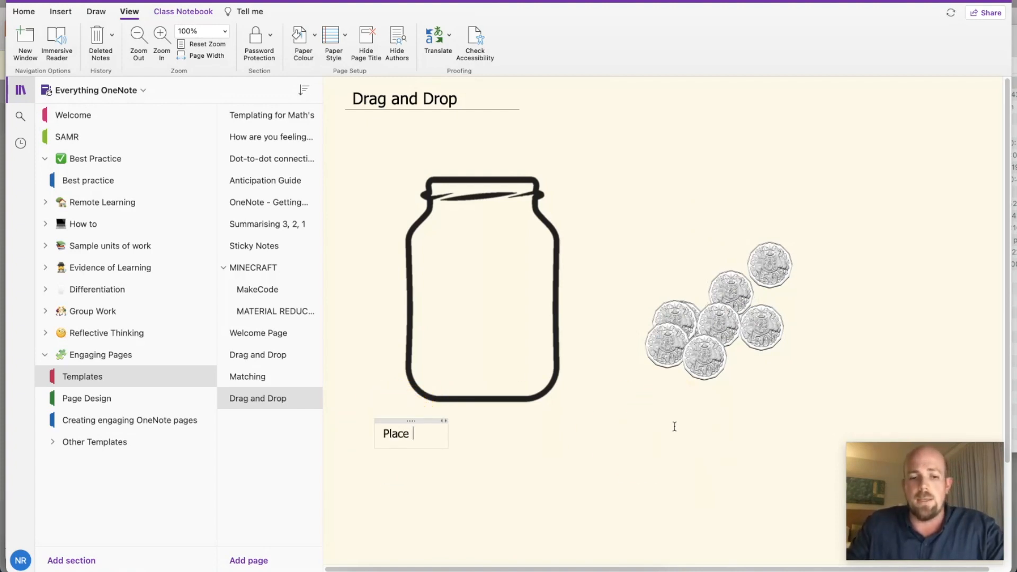
Step: Type '$1.50 in' to complete the 'Place $1.50 into the jar' prompt, then deselect it
text($1.5)
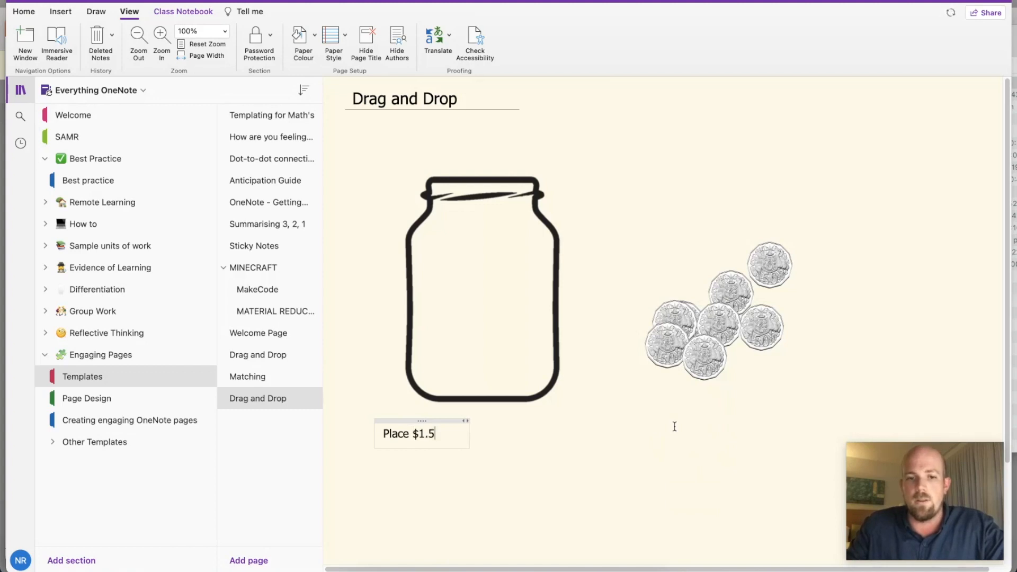
text(0 into the jar)
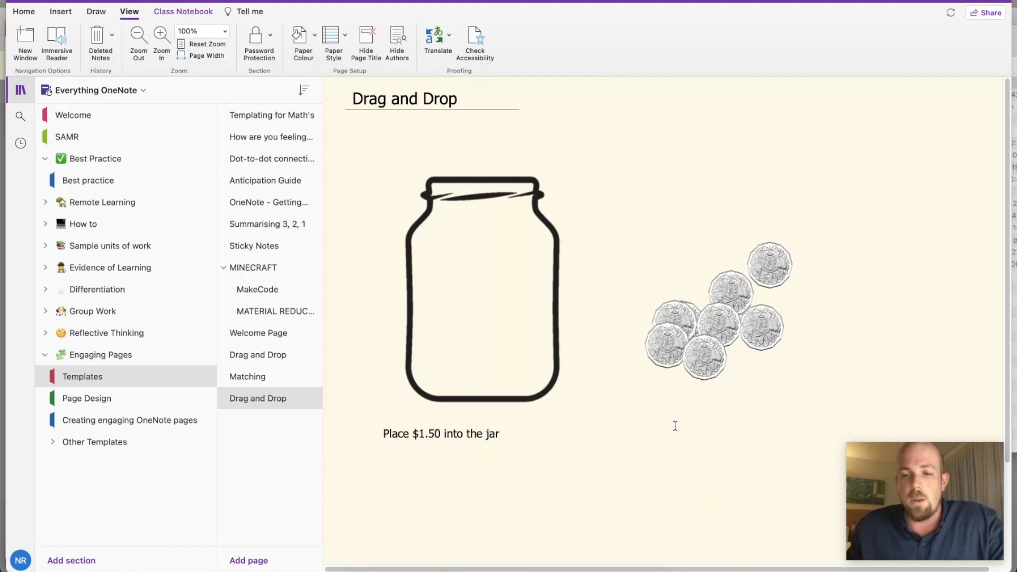
click(704, 360)
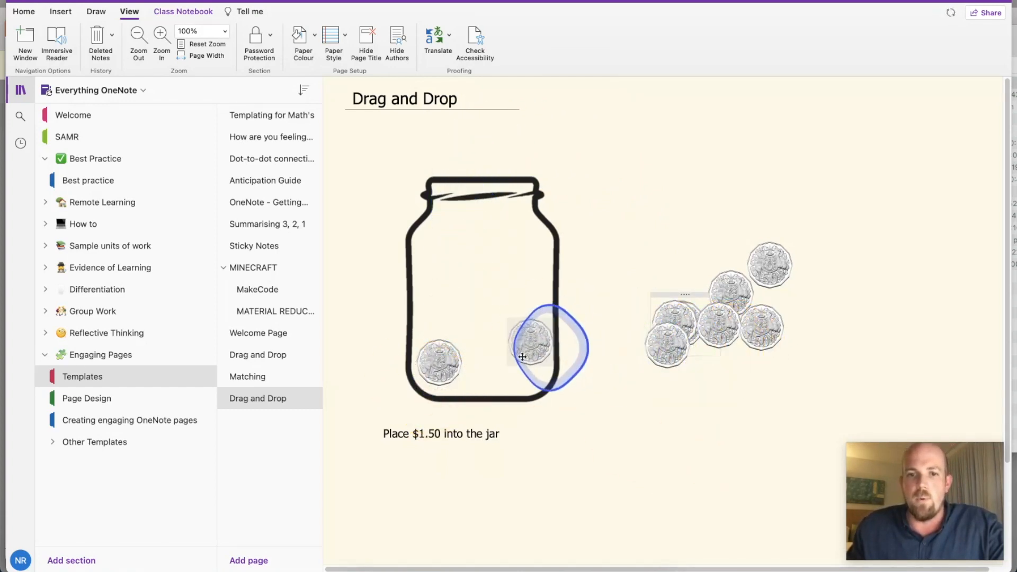
Step: Drop a third 50c coin into the jar, then open the shape-reflection Drag and Drop page and select its pink shape
drag(532, 341, 593, 315)
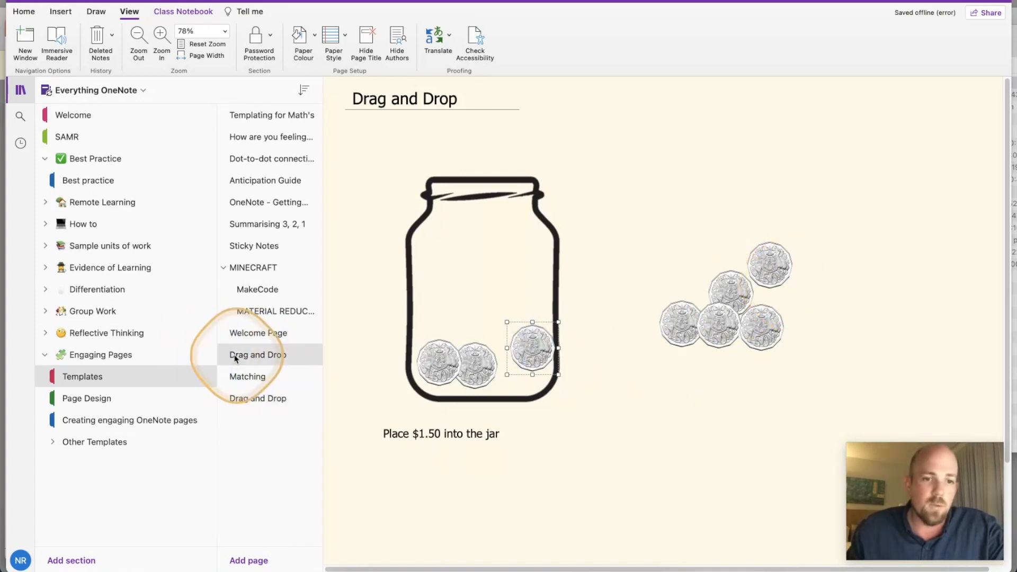
click(258, 354)
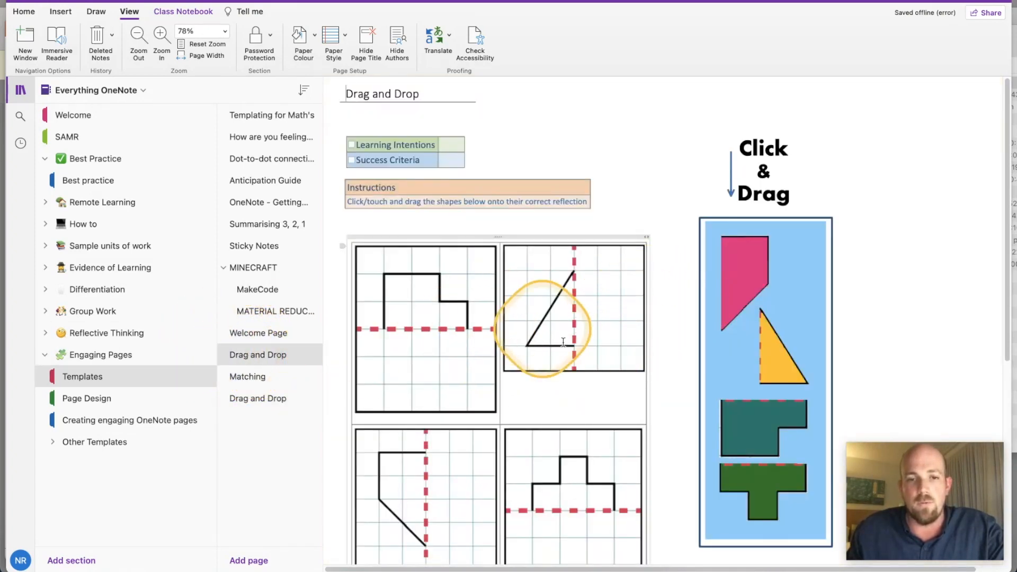
click(743, 279)
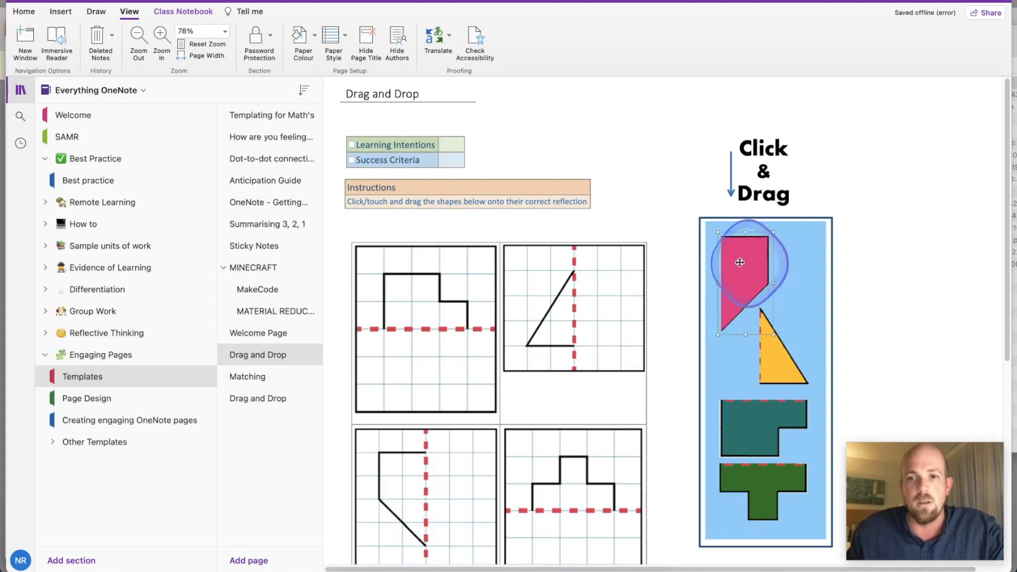